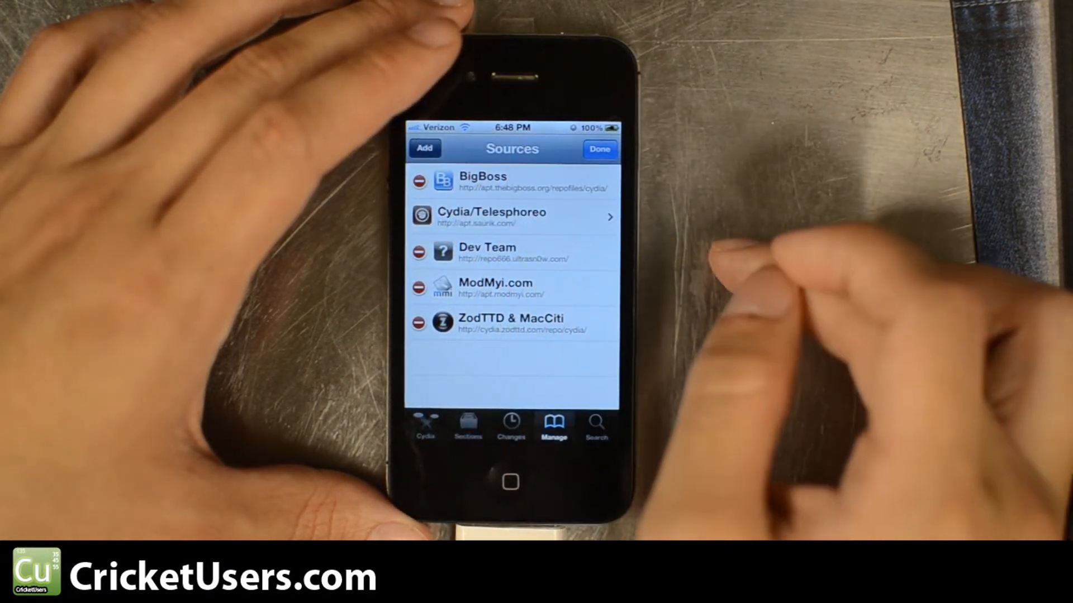
left_click(424, 148)
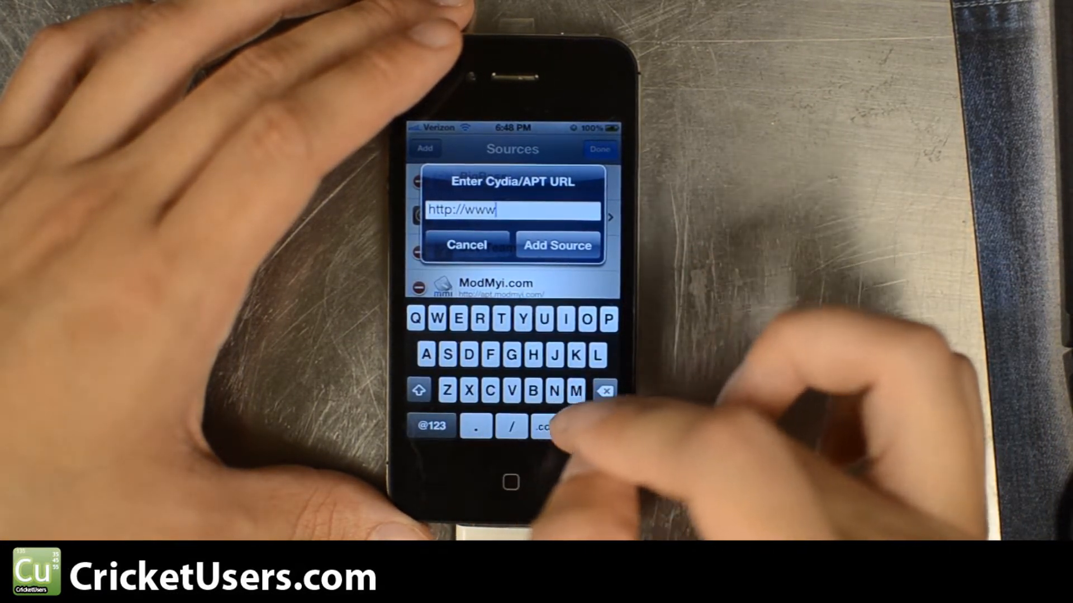
type(".easy")
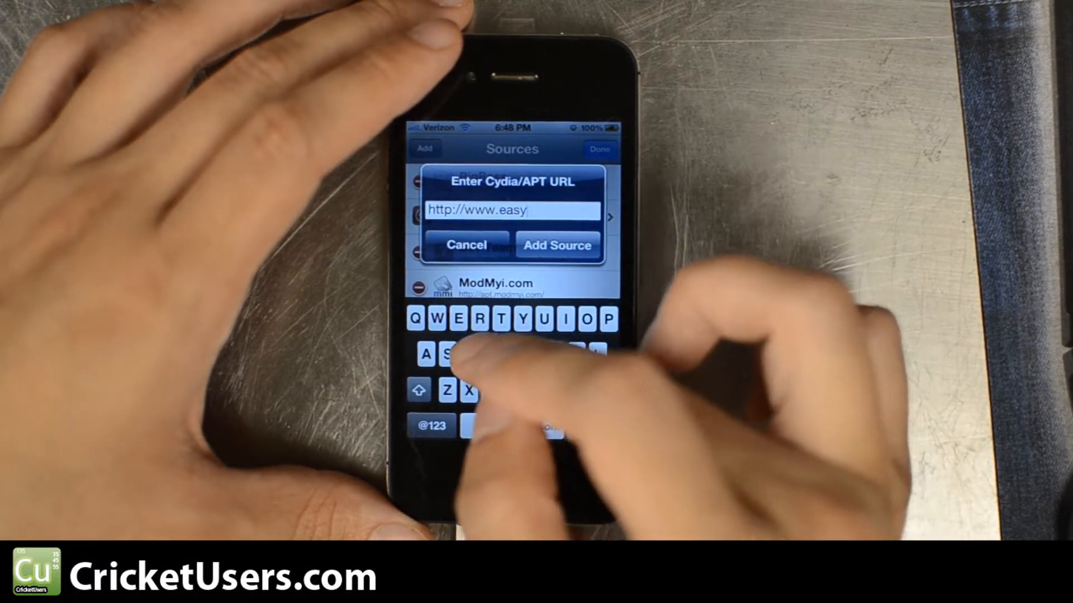
type("flashstudio.com/cyd")
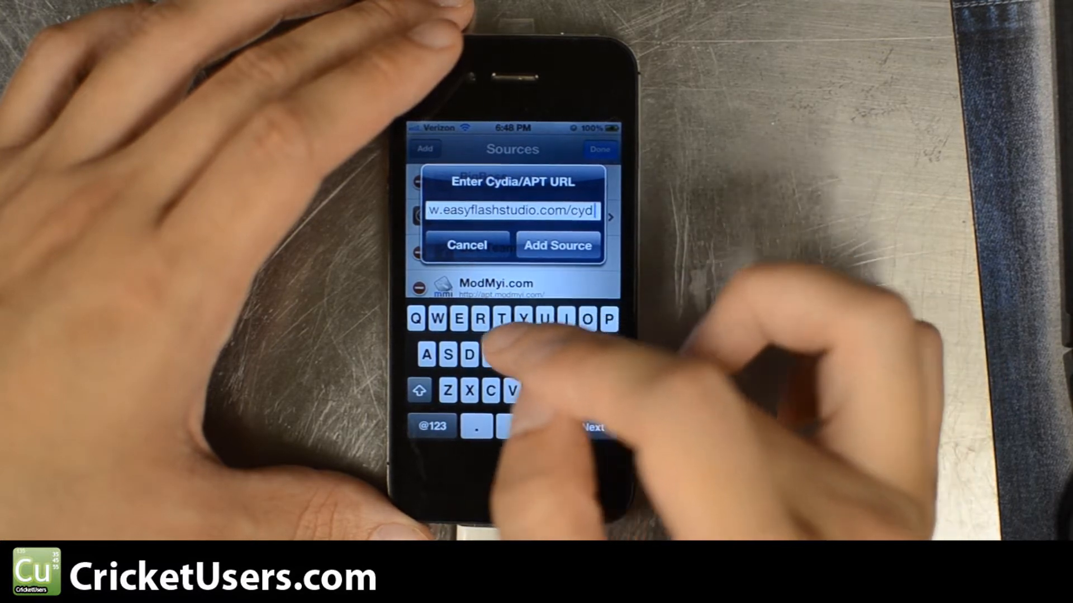
left_click(557, 245)
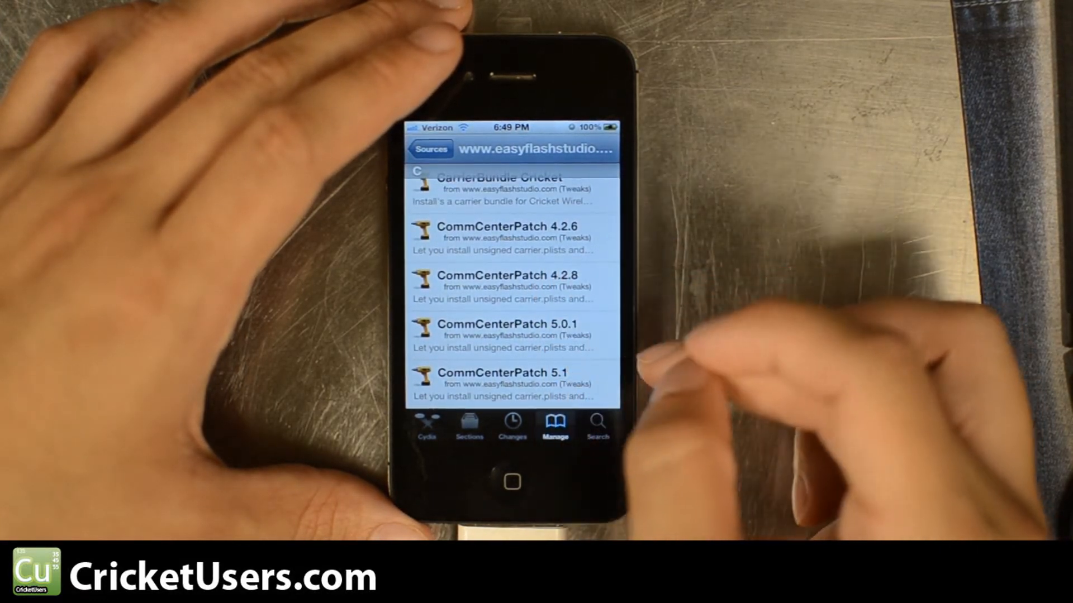
Step: Select CommCenterPatch 5.0.1 from the easyflashstudio.com package list
left_click(509, 335)
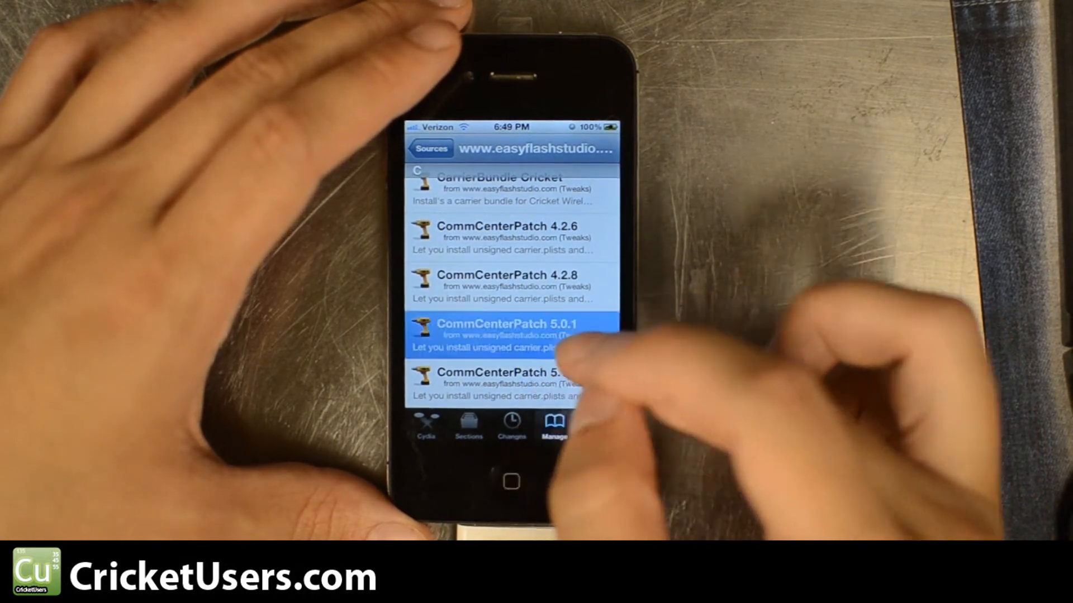